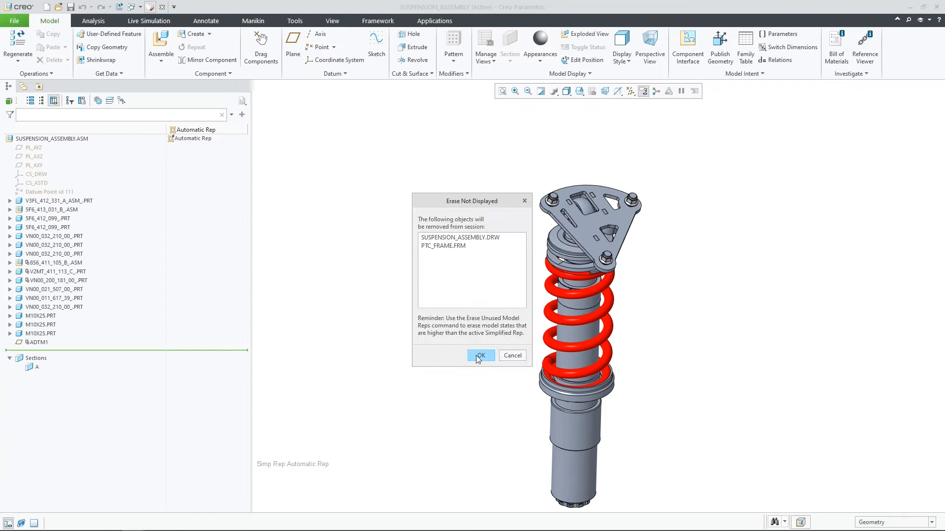
Step: Erase SUSPENSION_ASSEMBLY.DRW and PTC_FRAME.FRM from the session
click(481, 355)
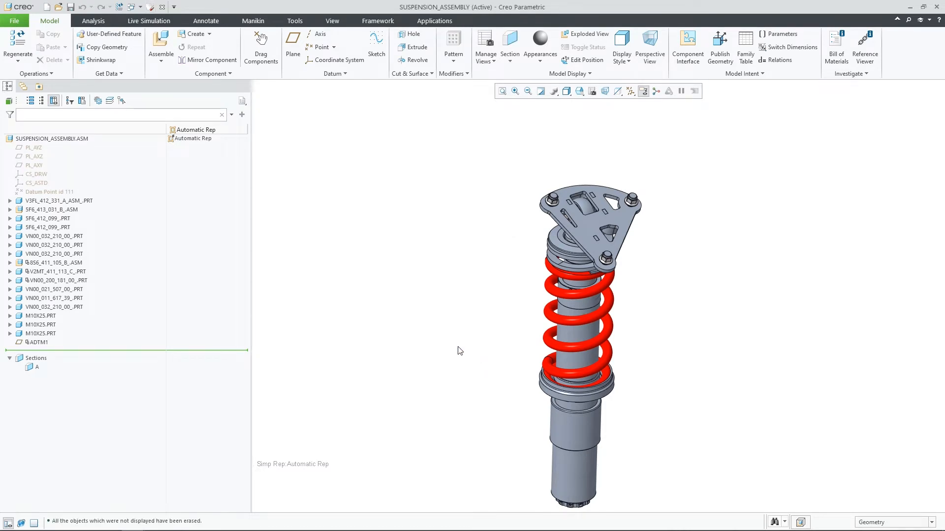
mouse_move(79, 205)
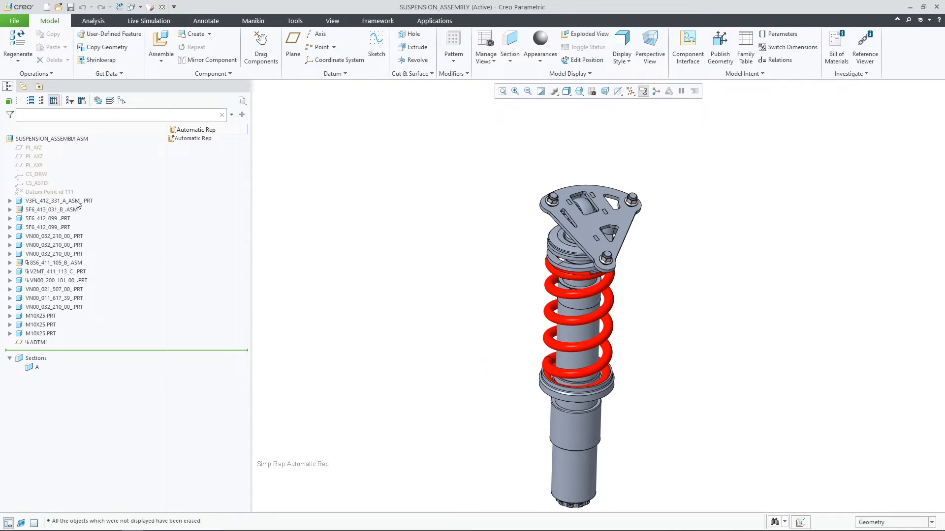
Step: Replace V3FL_412_331_A_ASM_.PRT with the existing copy V4FL_328.PRT
right_click(59, 201)
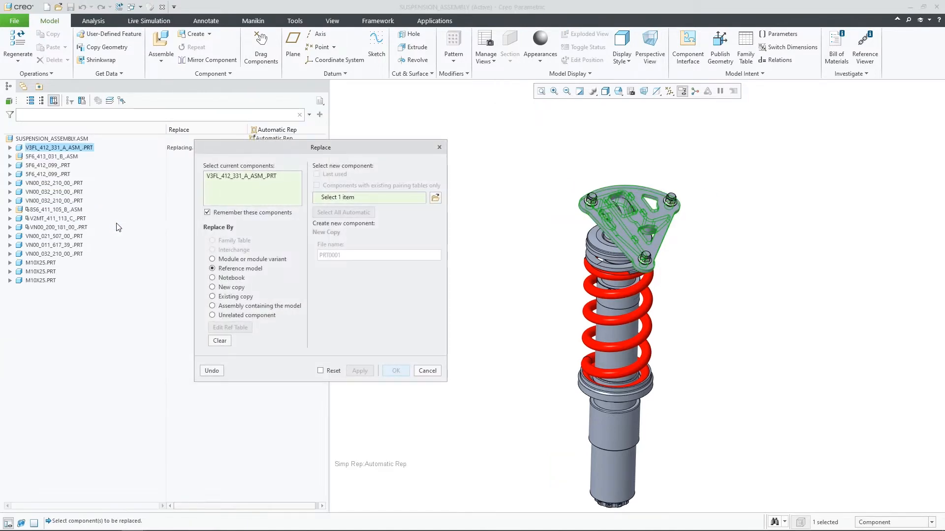
click(213, 296)
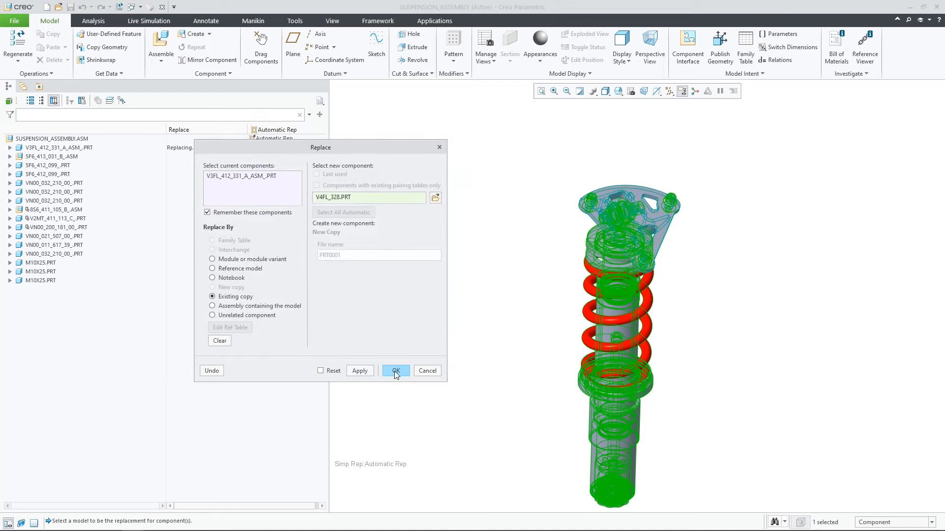
click(394, 371)
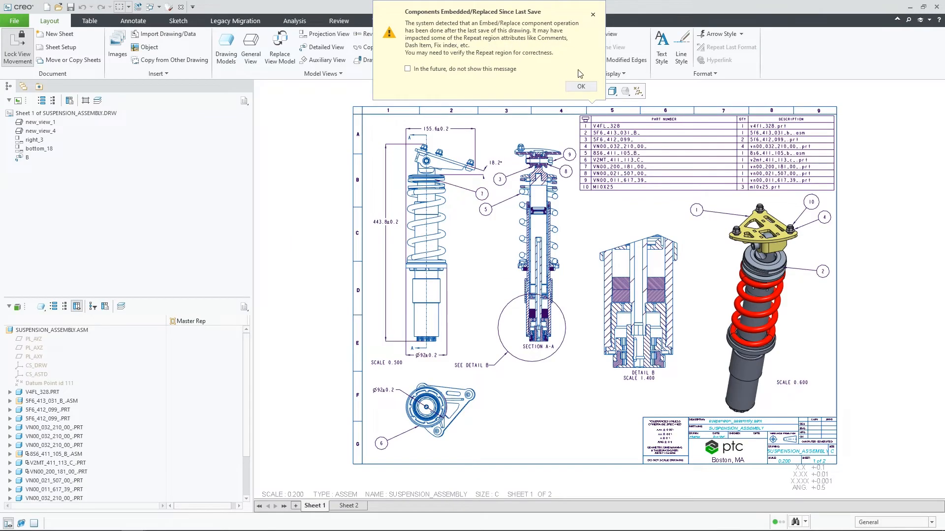
Step: Dismiss the Components Embedded/Replaced Since Last Save warning
click(580, 86)
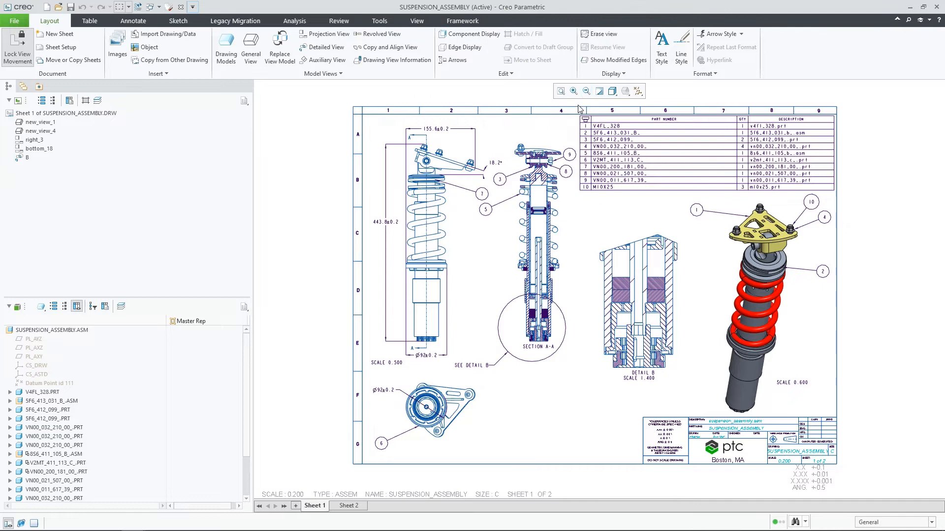
mouse_move(86, 336)
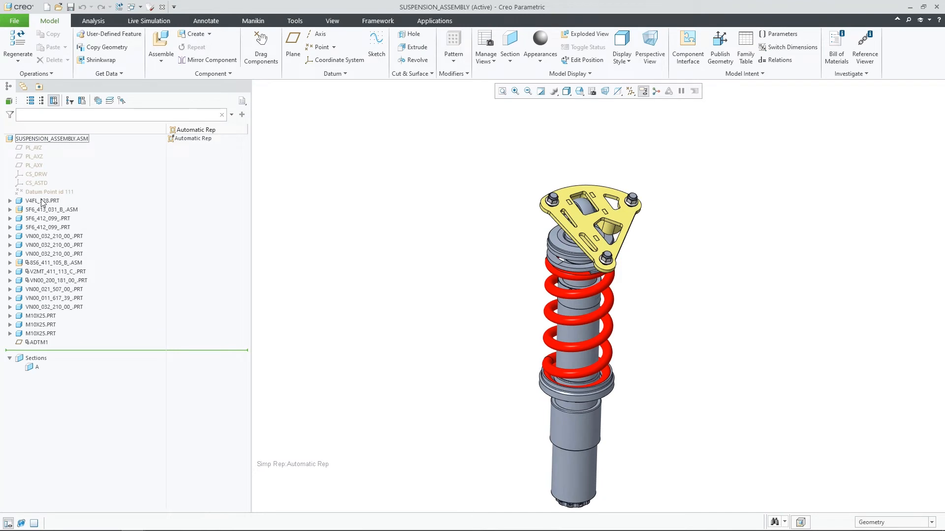
Step: Embed all selected components into SUSPENSION_ASSEMBLY as inseparable assemblies
click(42, 201)
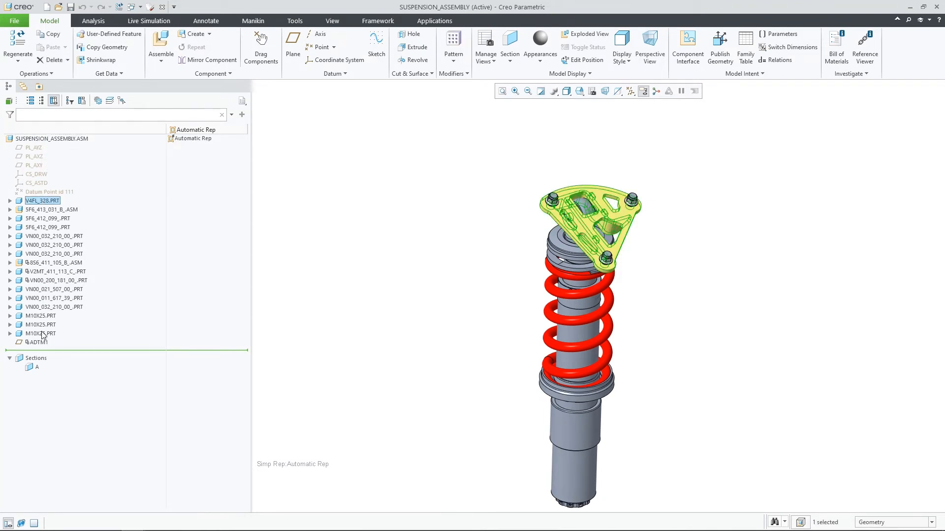
right_click(40, 333)
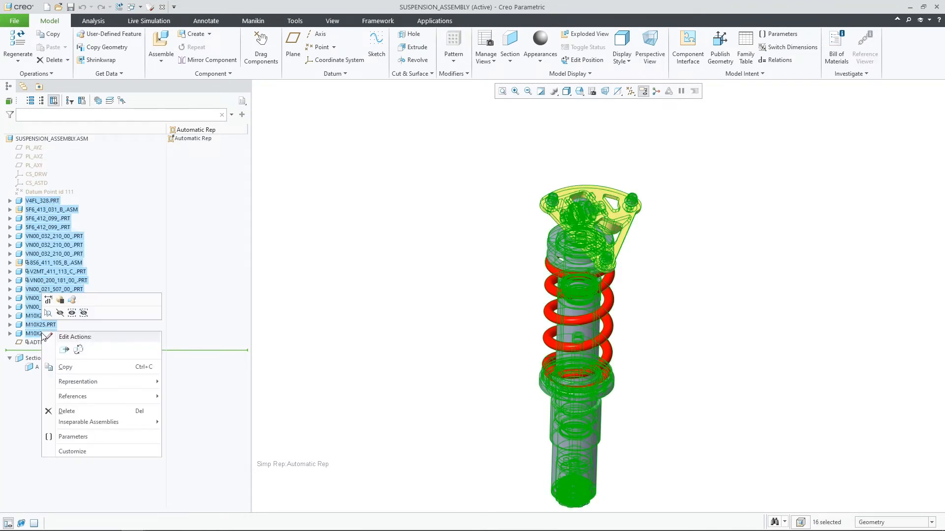
mouse_move(88, 422)
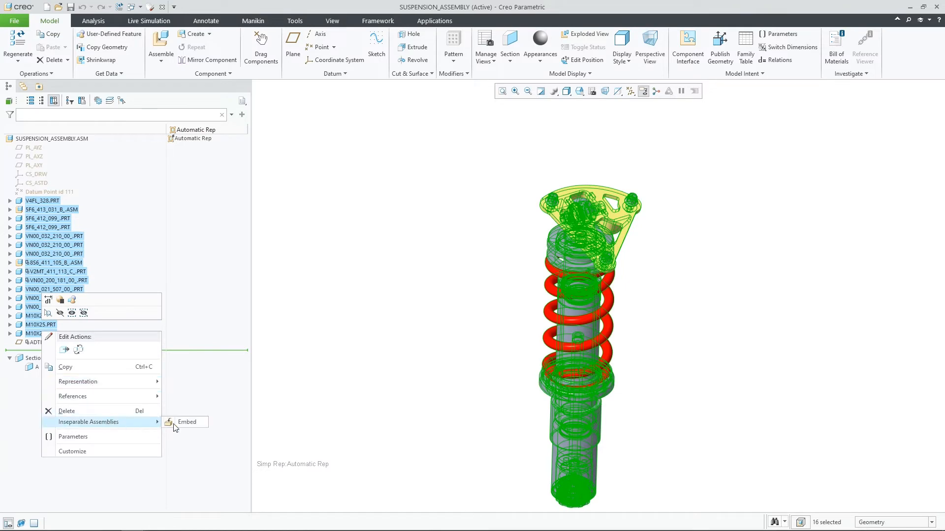
click(187, 421)
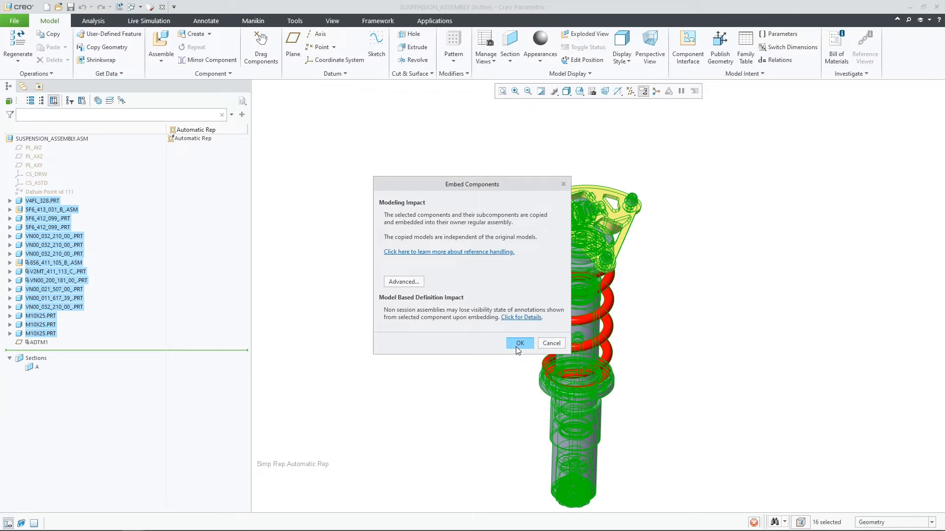
click(519, 343)
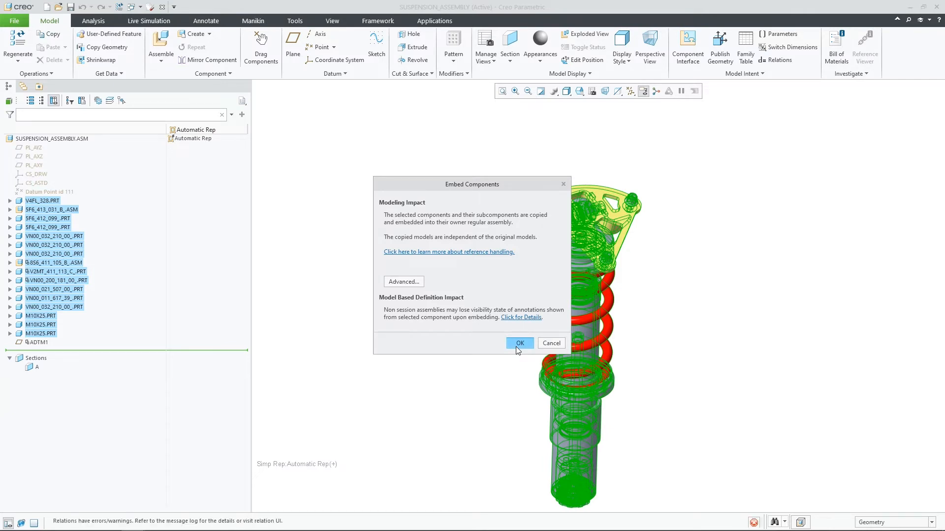
click(518, 343)
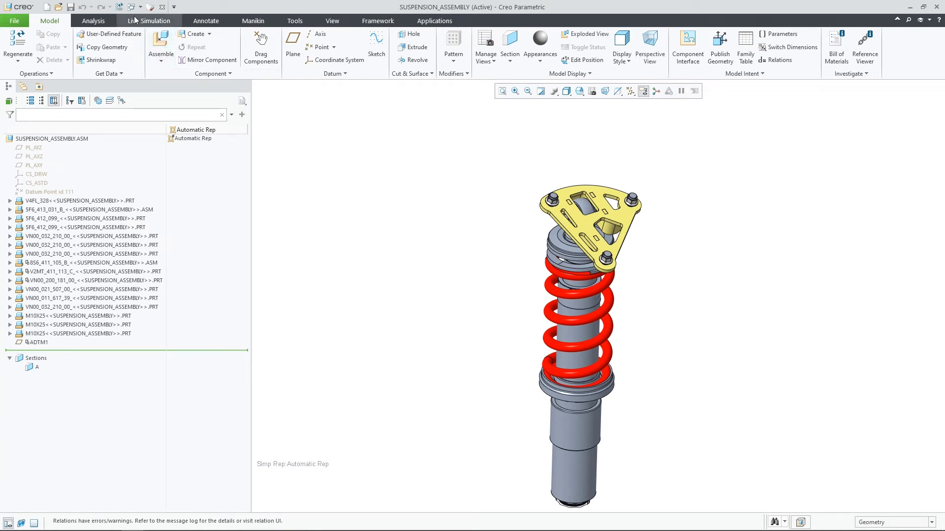
Step: Switch to the SUSPENSION_ASSEMBLY.DRW window to view the updated BOM
click(130, 6)
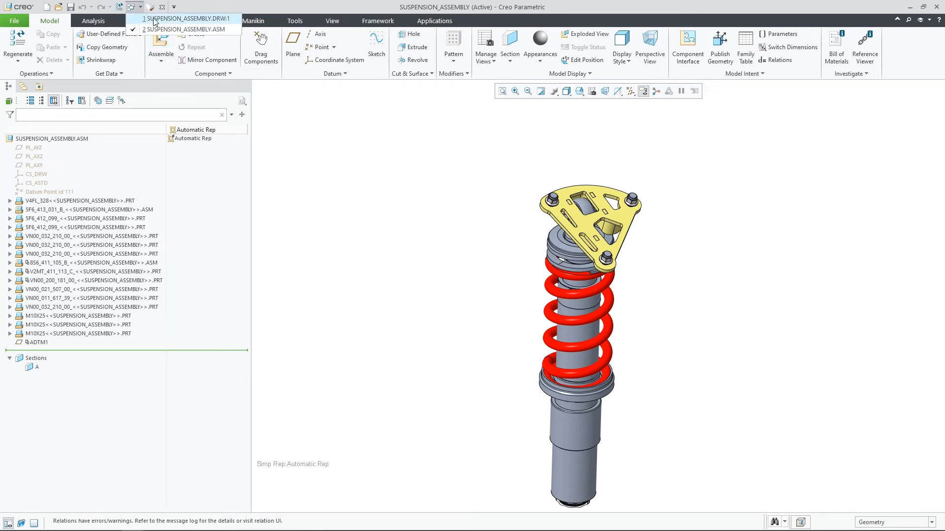
click(185, 18)
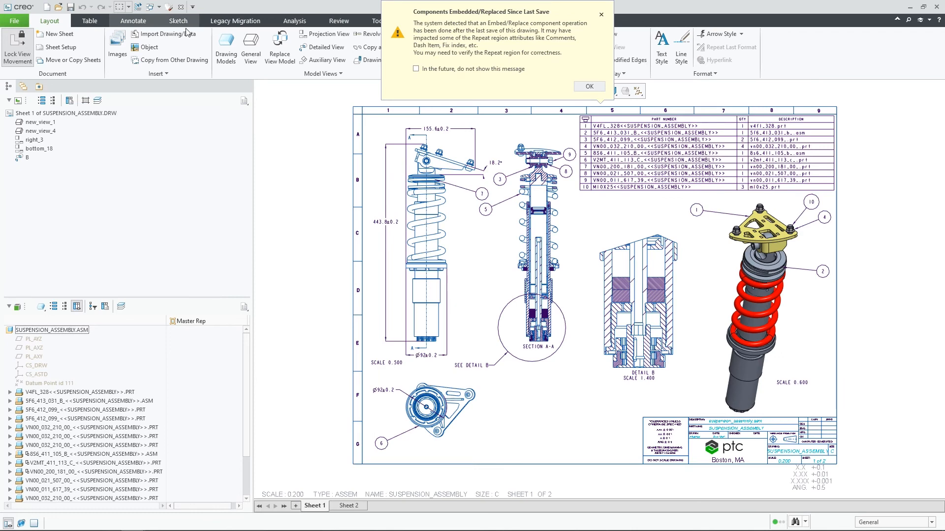